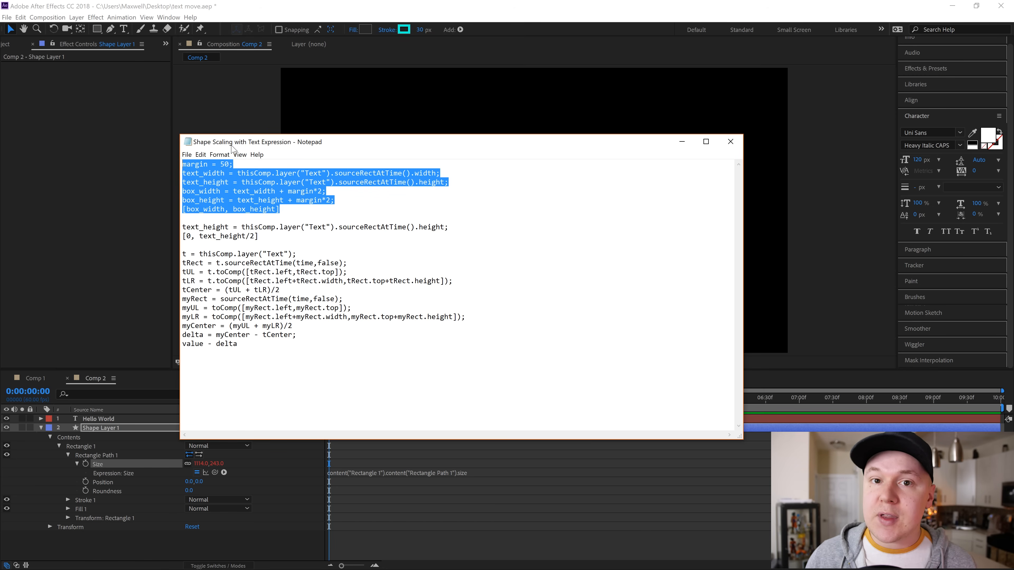
Select the margin, text_width, text_height and box size expression lines in Notepad.
click(730, 141)
text(Text)
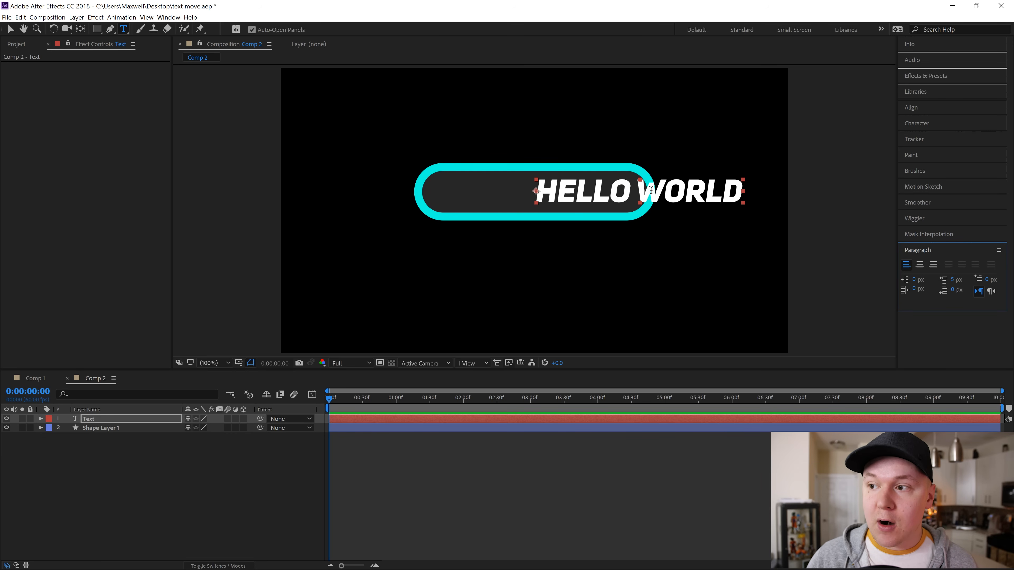
Rename the Hello World layer to 'Text' so thisComp.layer("Text") resolves.
click(100, 427)
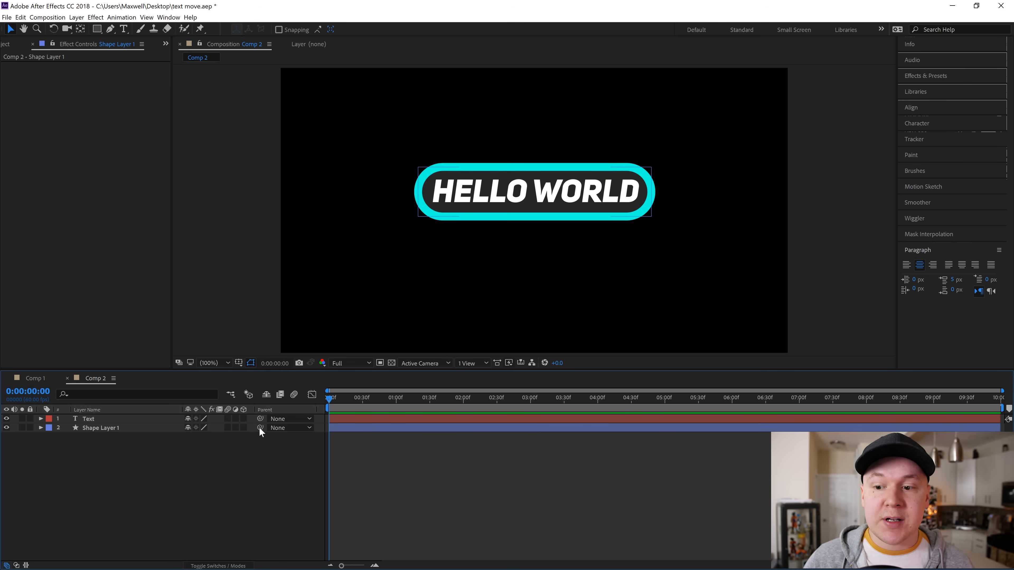